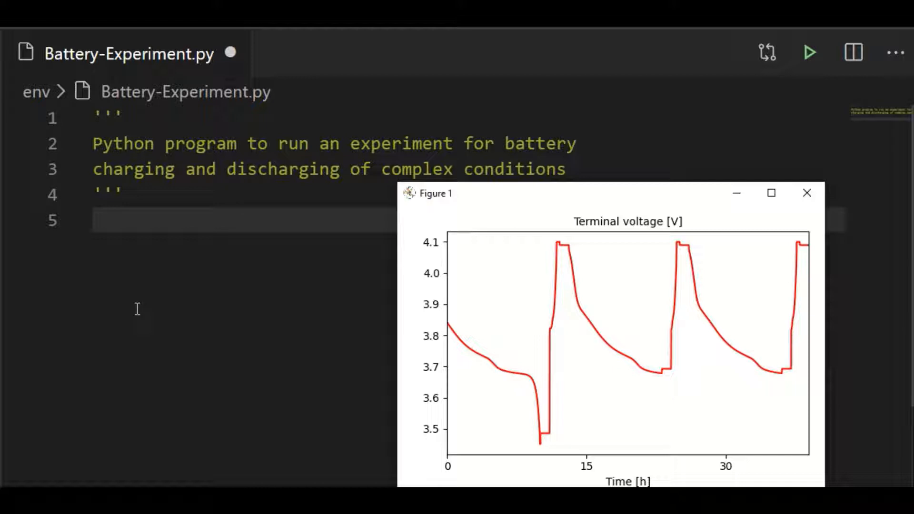
mouse_move(497, 340)
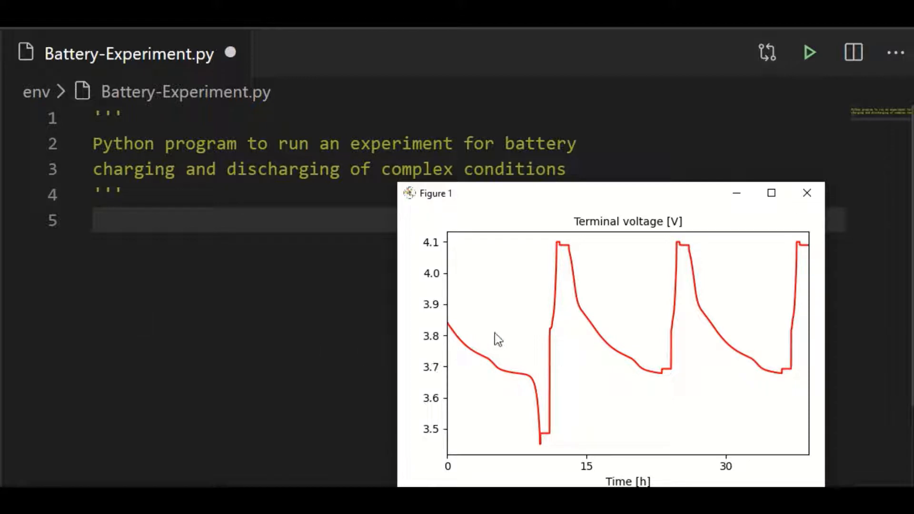
mouse_move(572, 338)
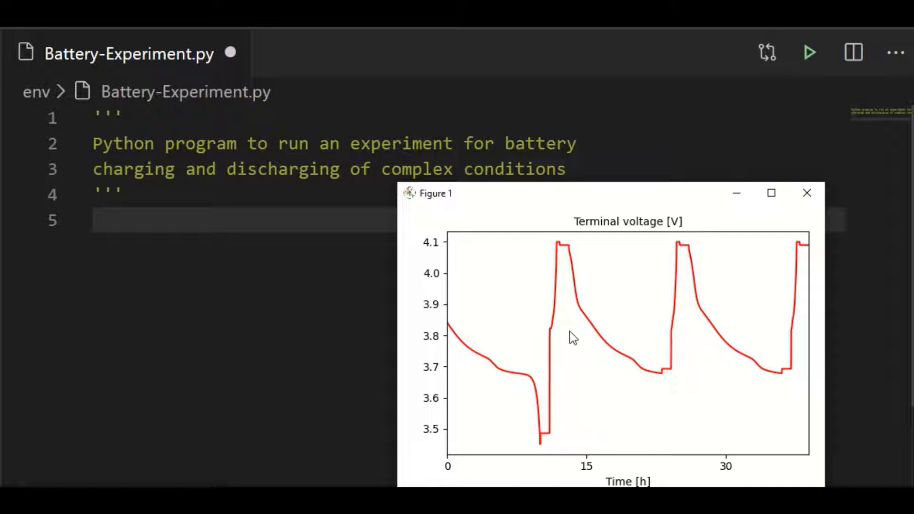
mouse_move(673, 329)
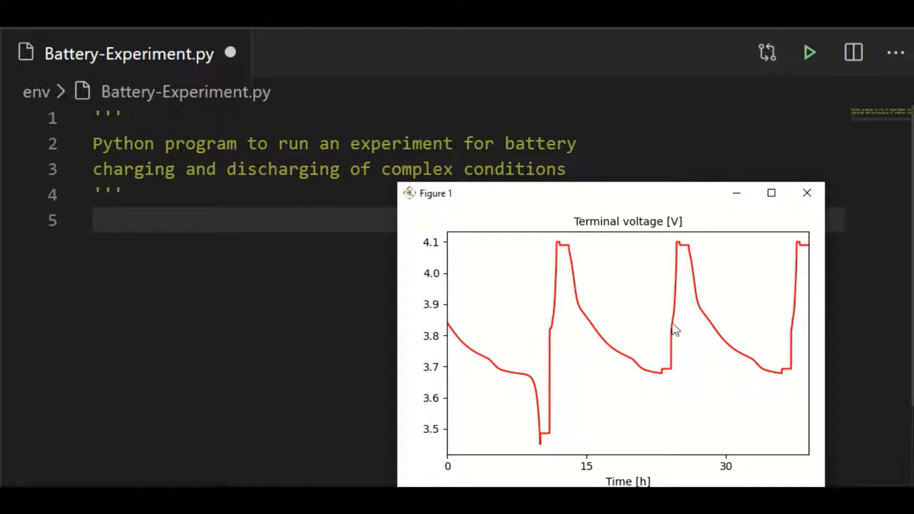
mouse_move(692, 334)
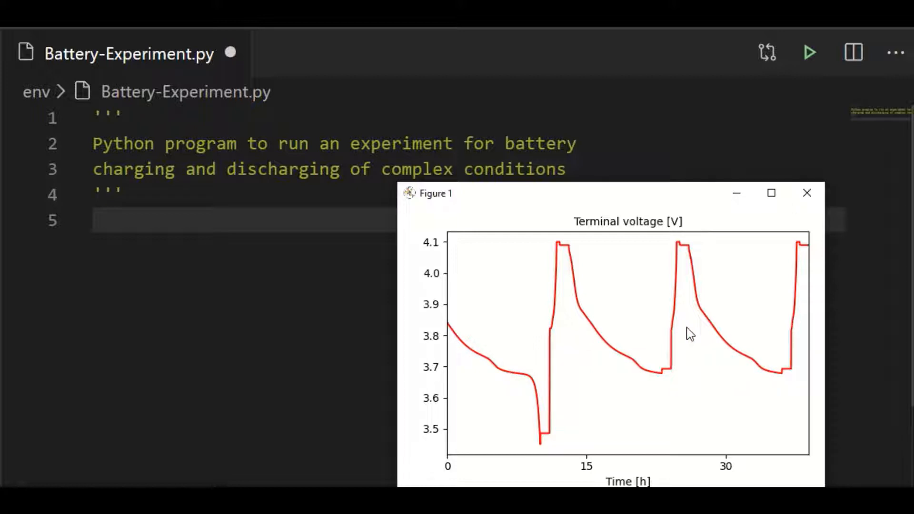
mouse_move(768, 376)
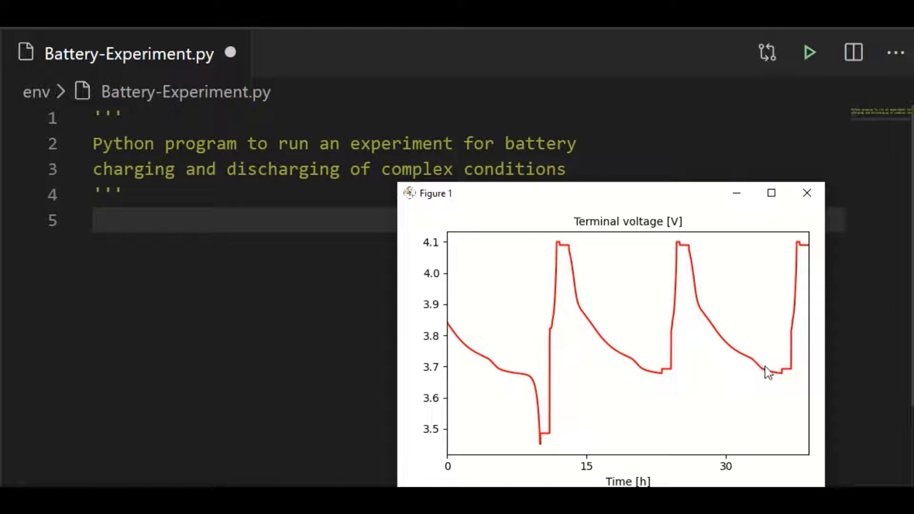
mouse_move(771, 377)
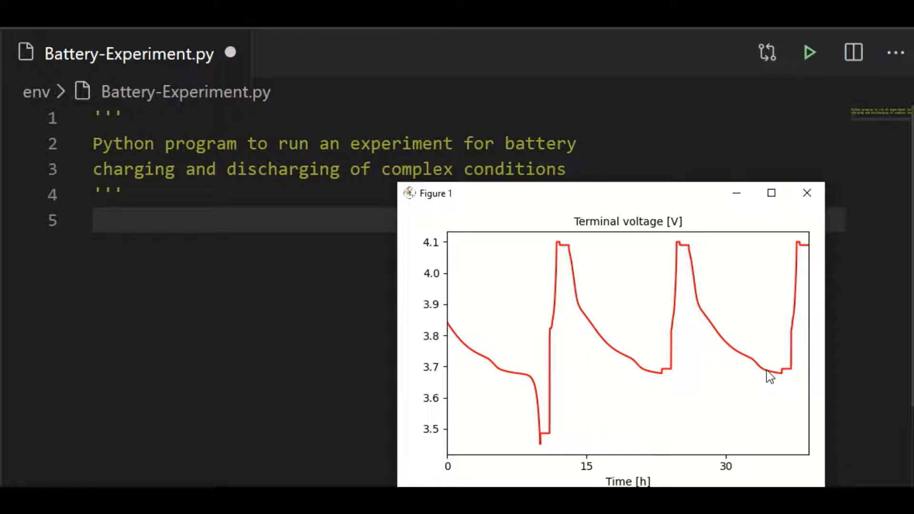
mouse_move(638, 225)
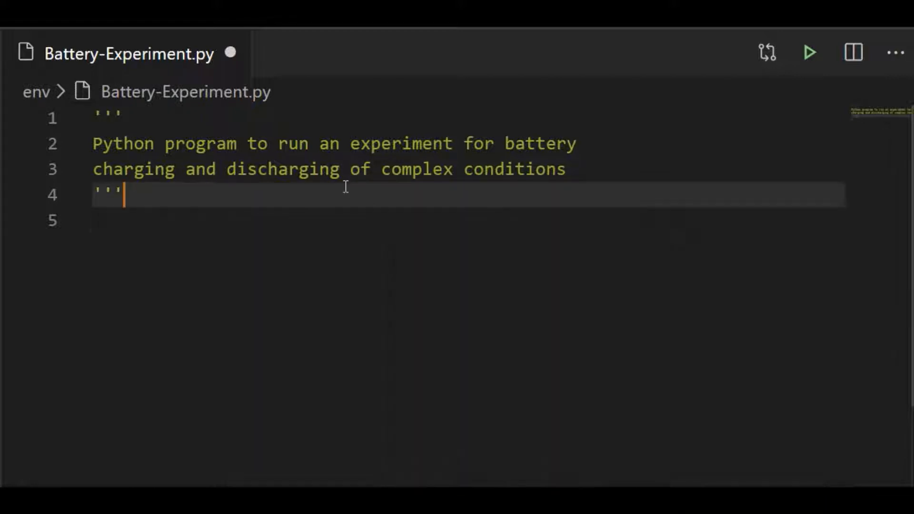
mouse_move(302, 197)
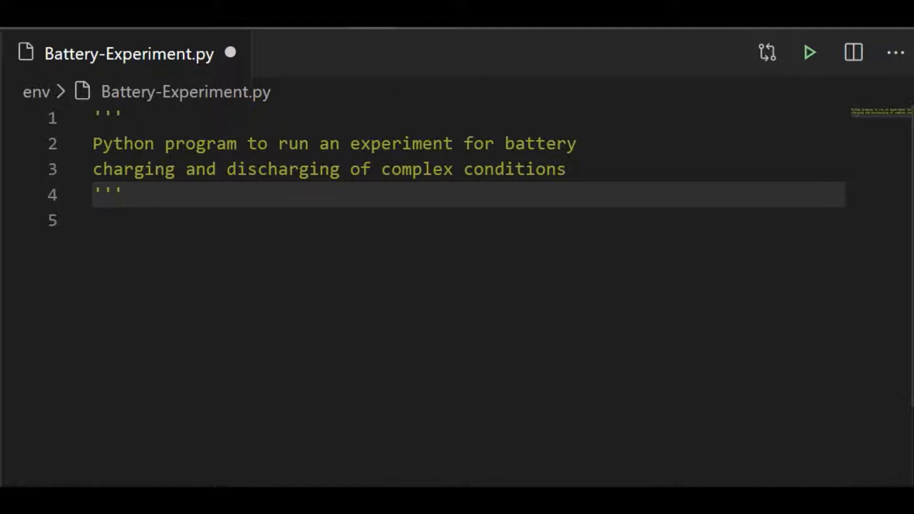
- Import pybamm and create model = pybamm.lithium_ion.DFN()
type("impor")
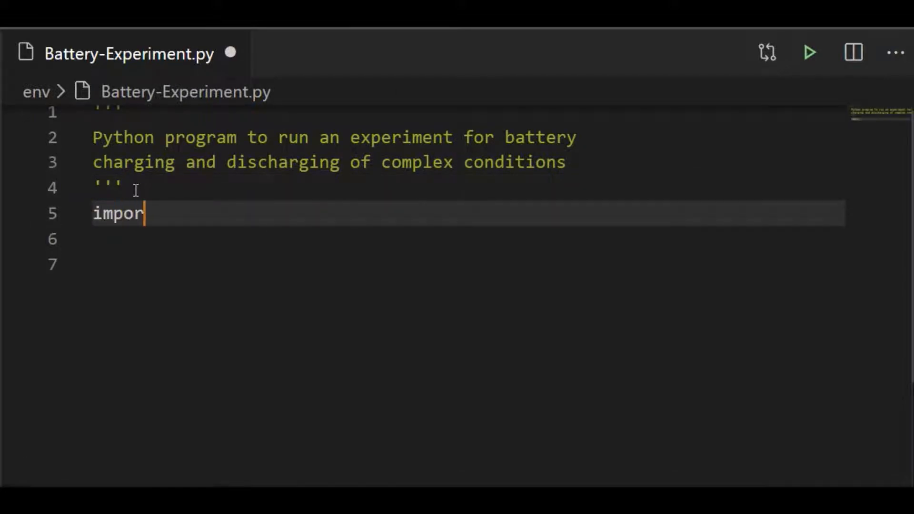
type("t pybamm")
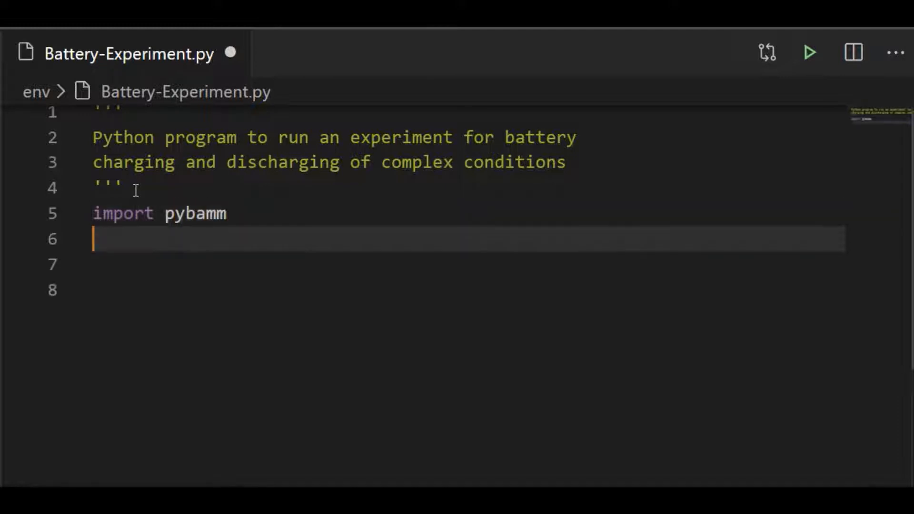
type("model")
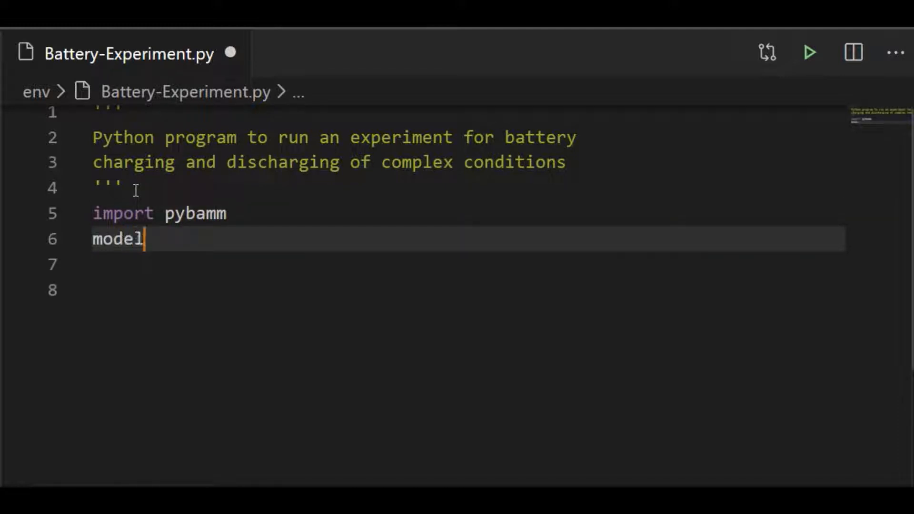
type("= pybam")
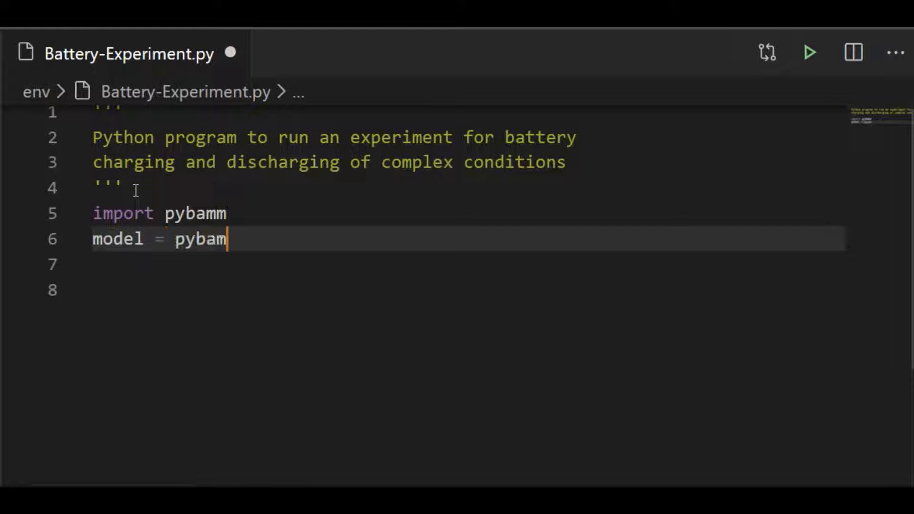
type("m.lithium")
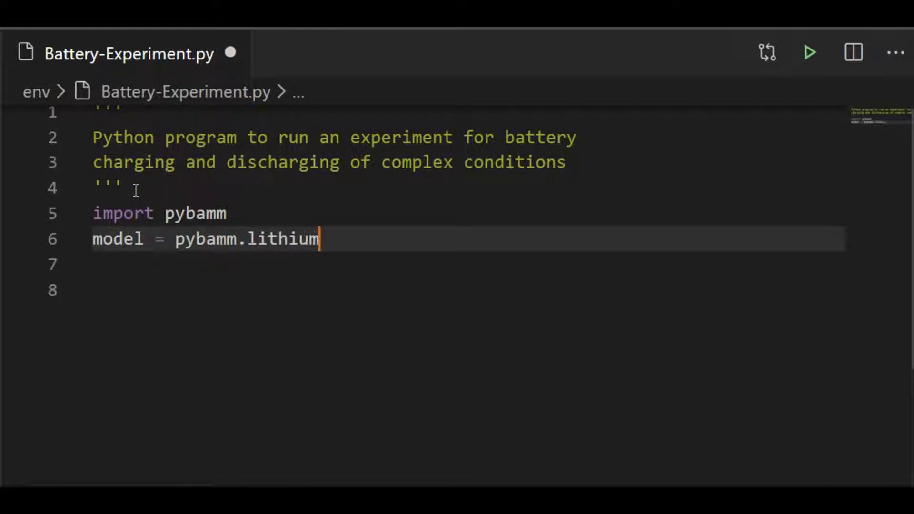
type("_ion.")
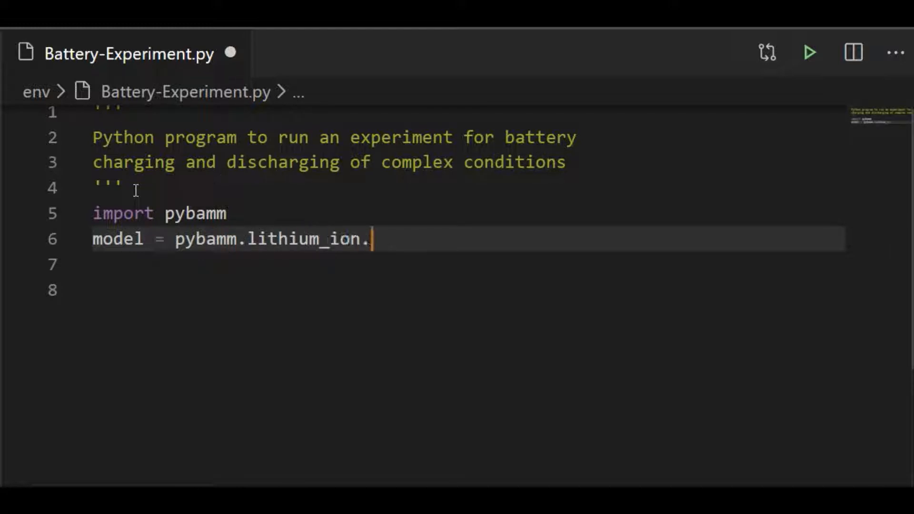
type("DFN()")
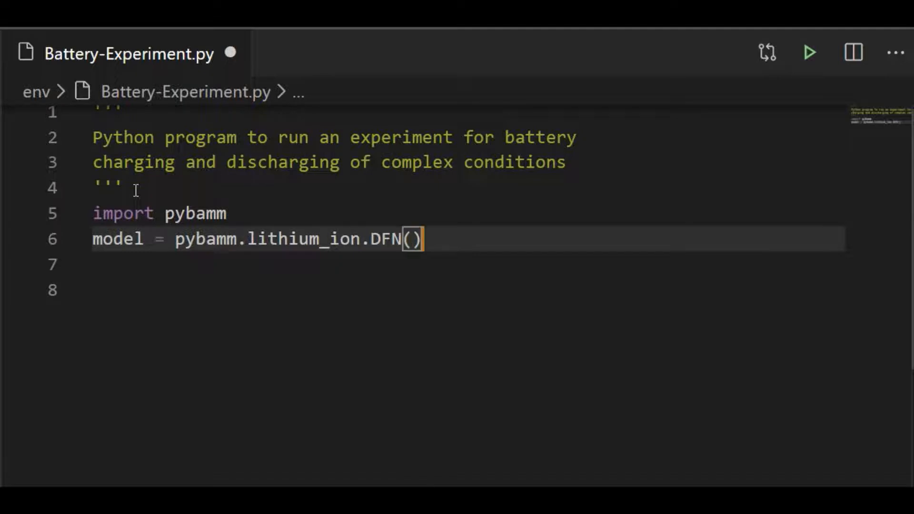
- Create sim = pybamm.Simulation(model) from the DFN model
type("sim =")
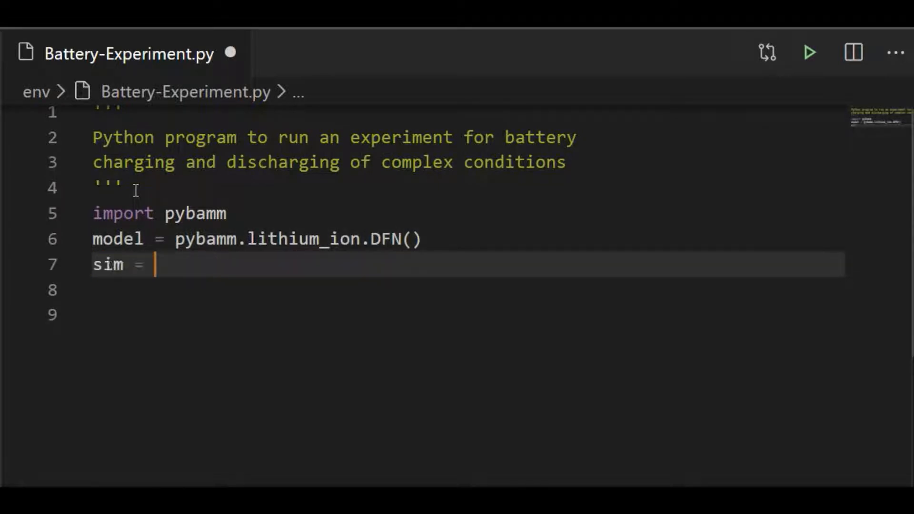
type("pybamm.")
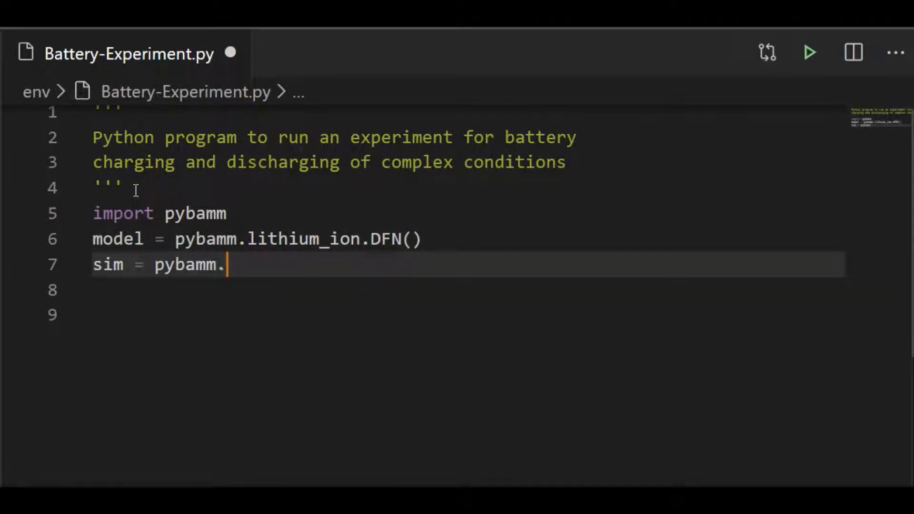
type("simulation")
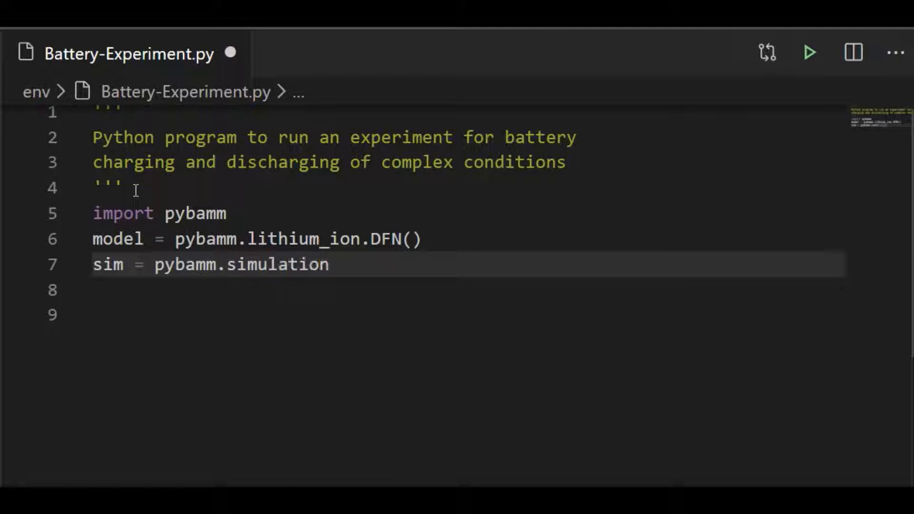
type("(model)")
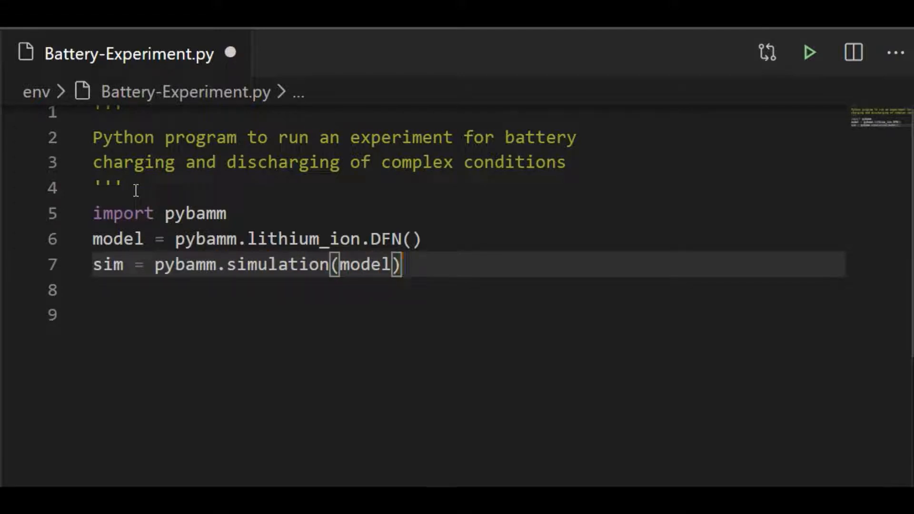
- Solve the simulation over [0,3600] and plot "Terminal voltage [V]"
type("sim.so")
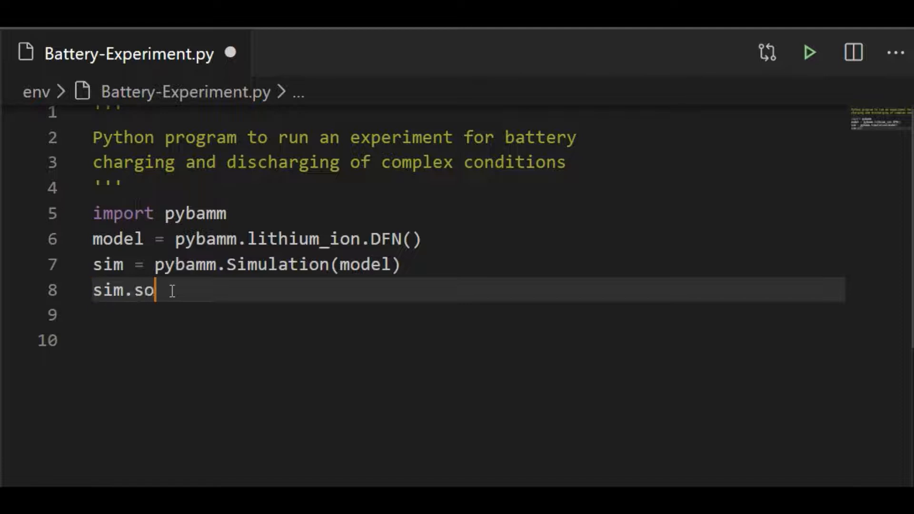
type("lve([0,3])")
left_click(466, 316)
type("sim.plot")
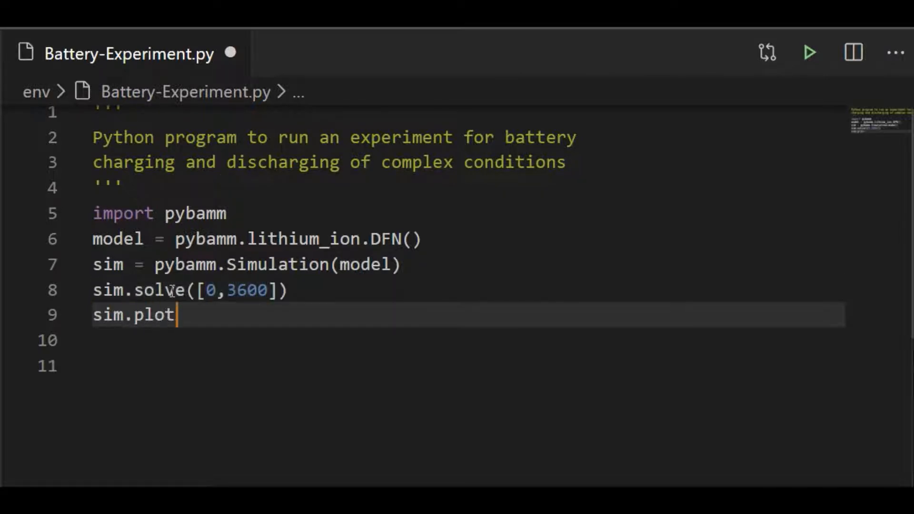
type("([\"Termin\"]")
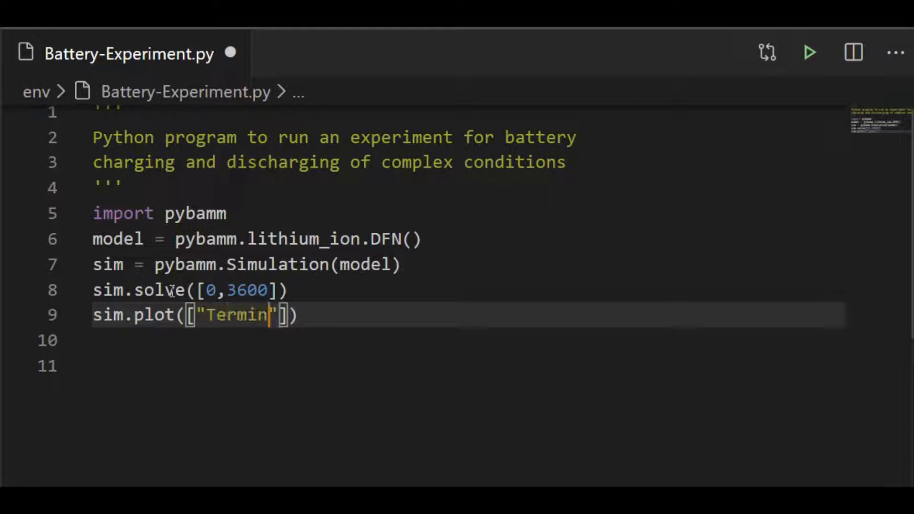
type("al voltage [")
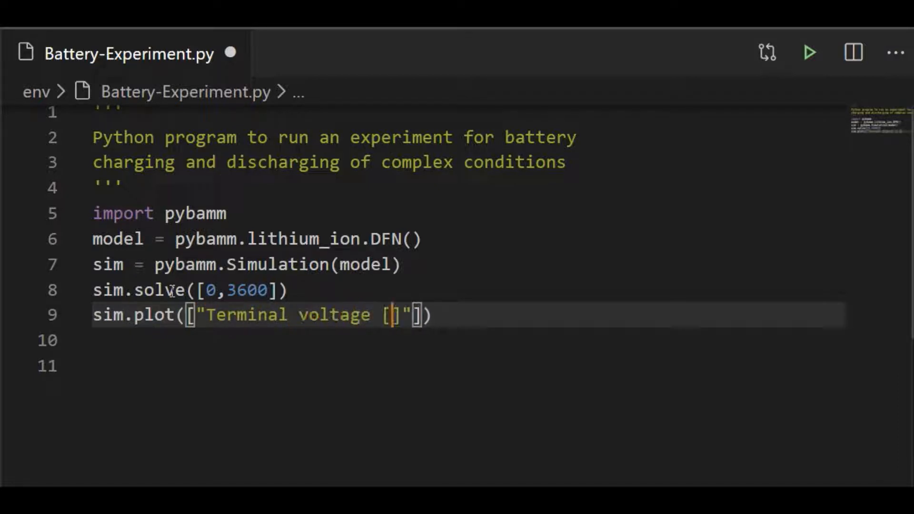
type("V")
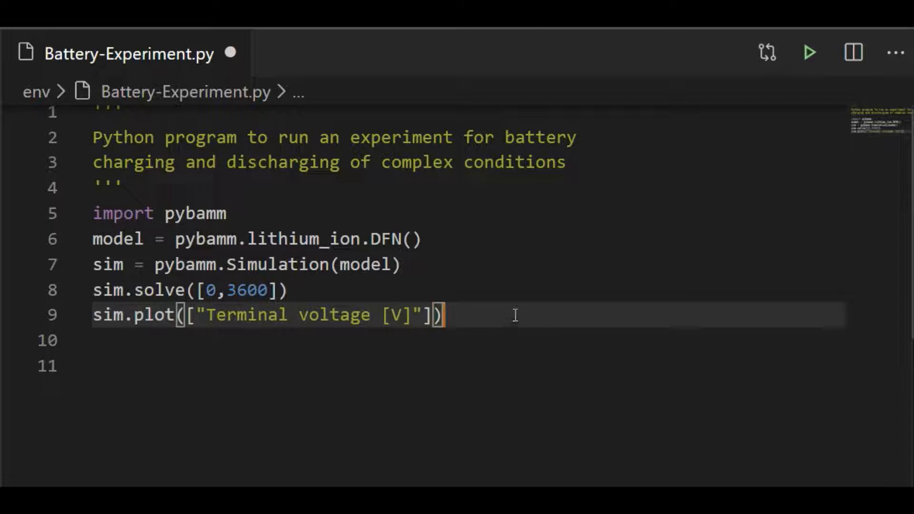
- Run Battery-Experiment.py to produce the one-hour terminal voltage discharge curve
left_click(809, 53)
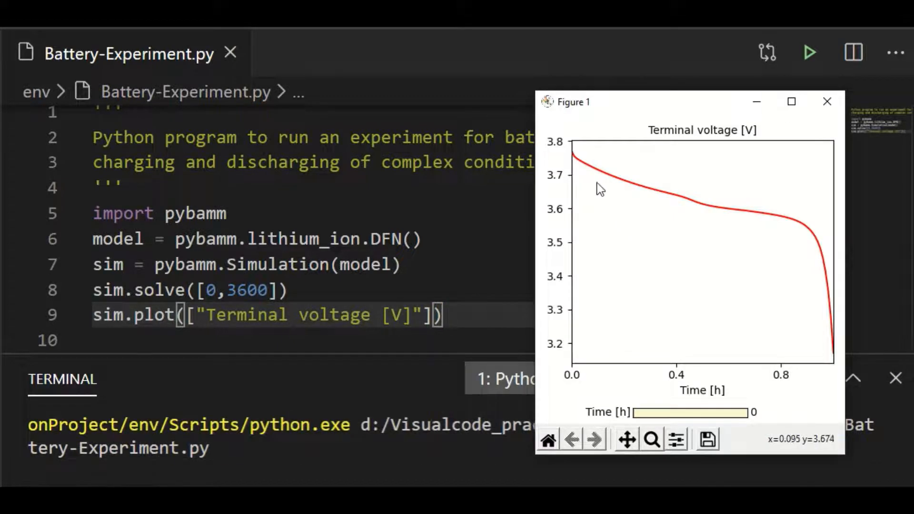
mouse_move(587, 170)
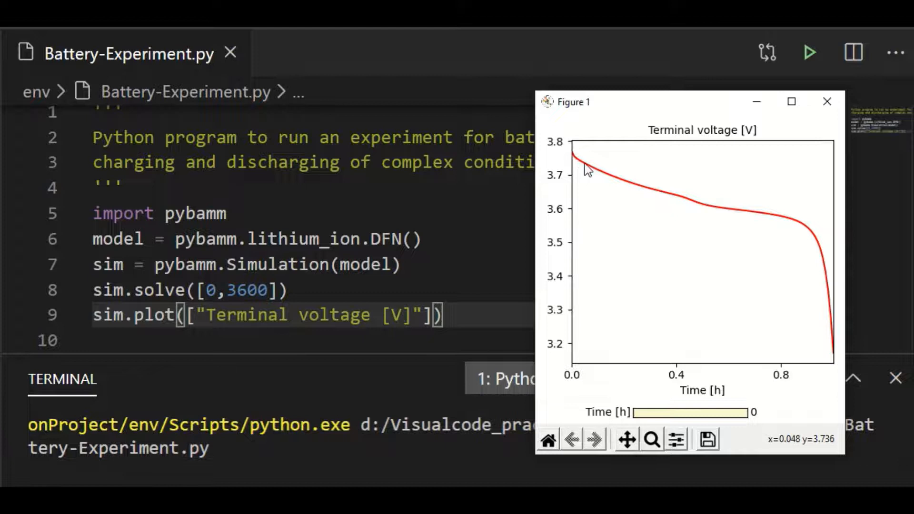
mouse_move(764, 220)
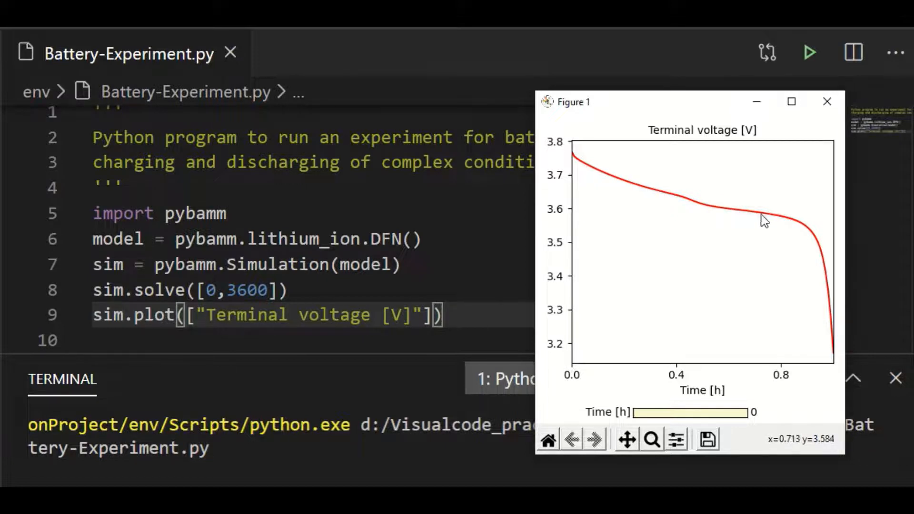
mouse_move(835, 358)
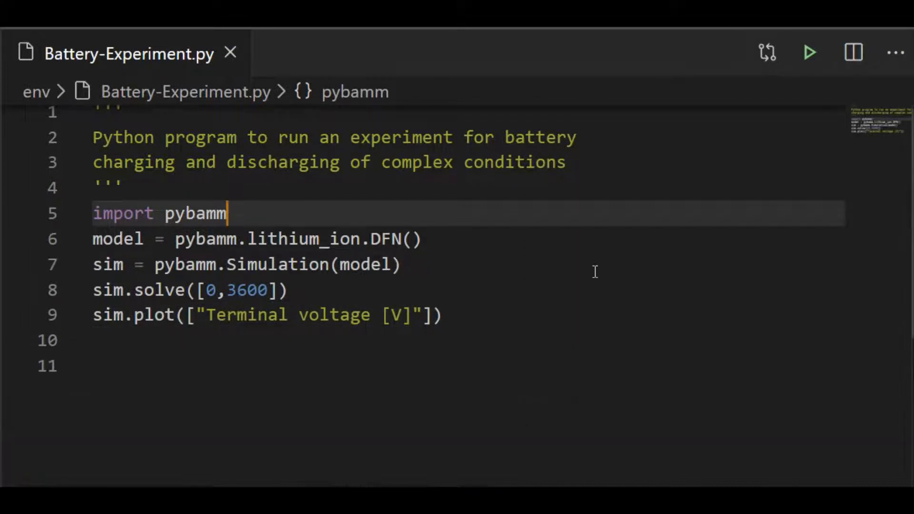
mouse_move(366, 224)
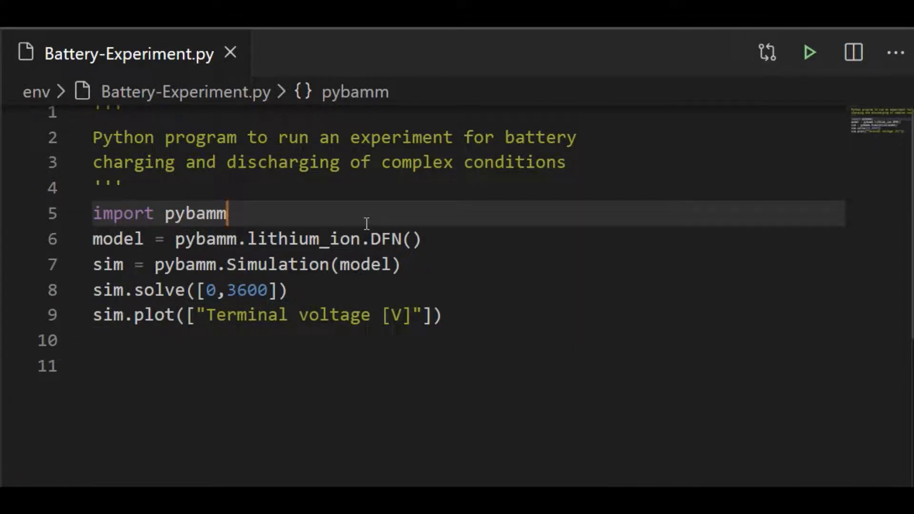
- Add opening and closing ''' lines around the five experiment step strings below the import
key("Enter")
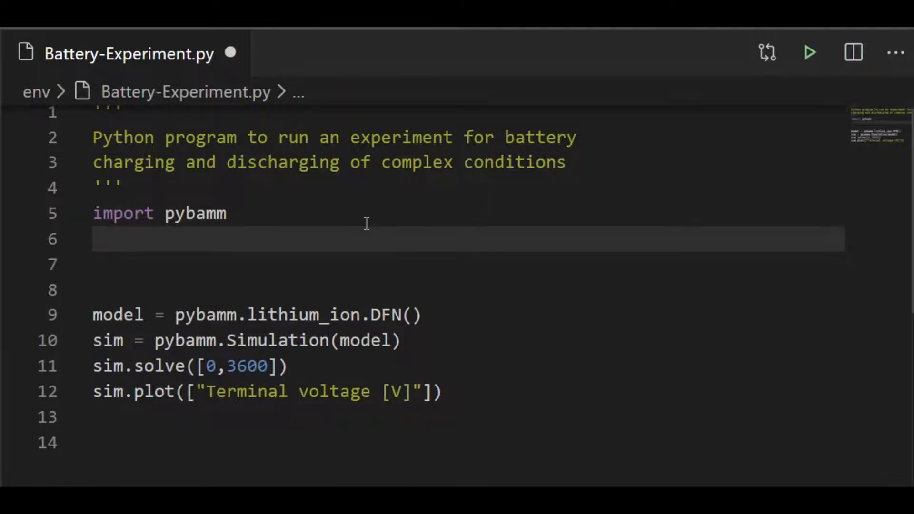
type("'''")
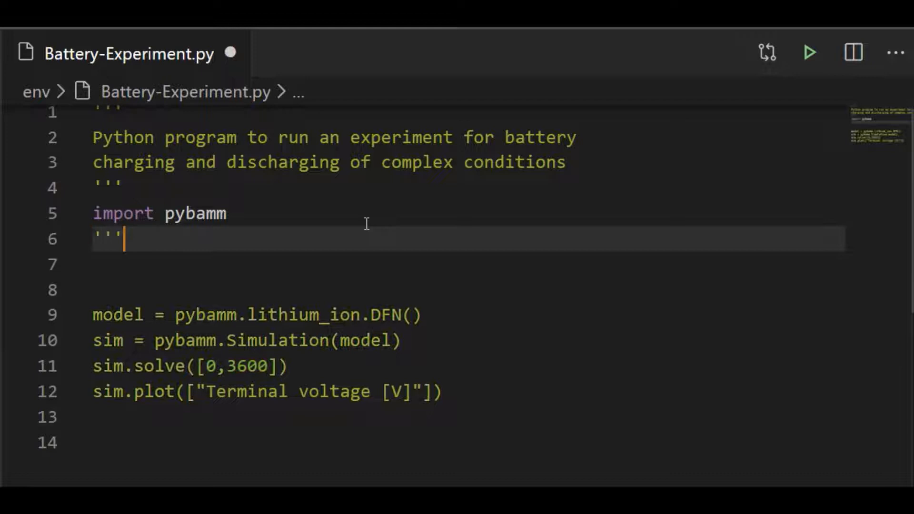
key("Enter")
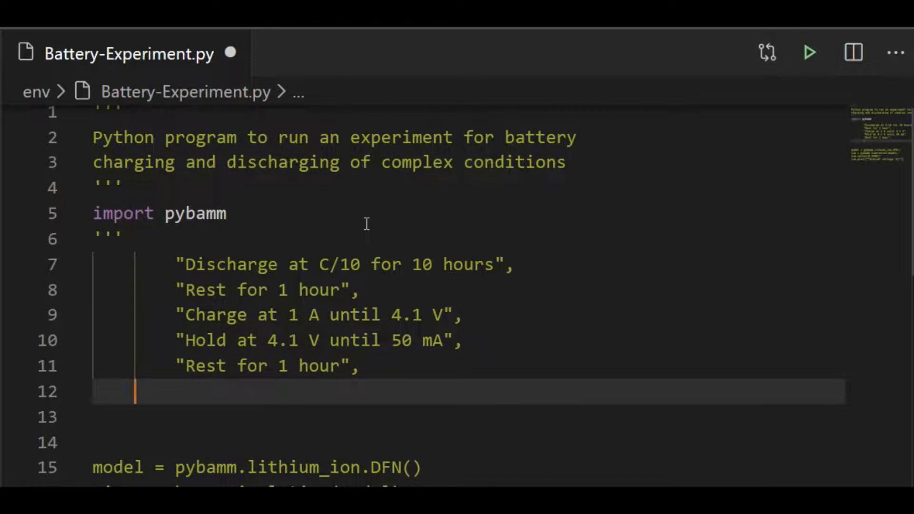
type("'''")
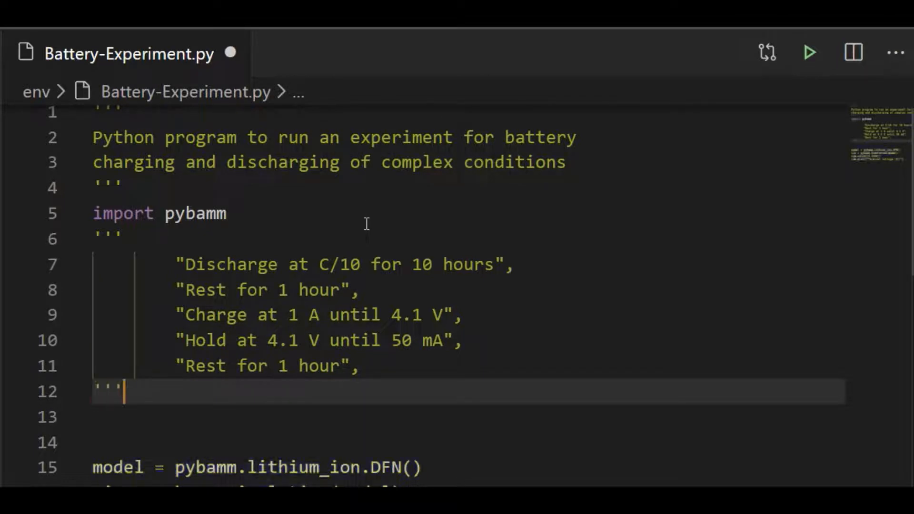
mouse_move(495, 352)
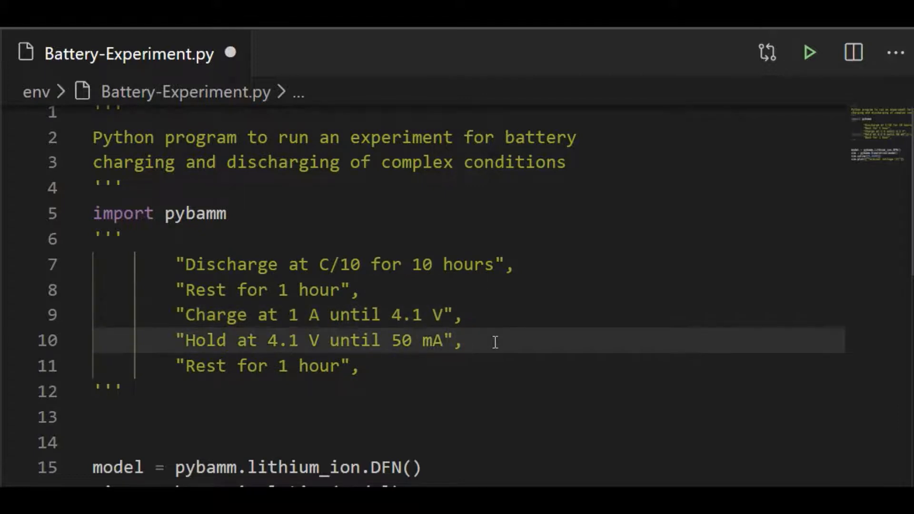
mouse_move(431, 373)
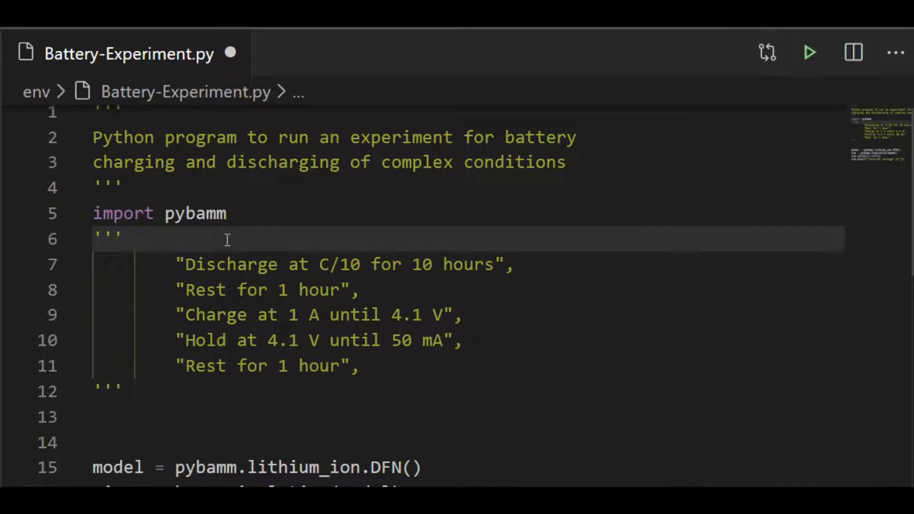
- Start experiment = pybamm.Experiment([ before the step strings, repeated *3, and reformat the Simulation call
type("experi")
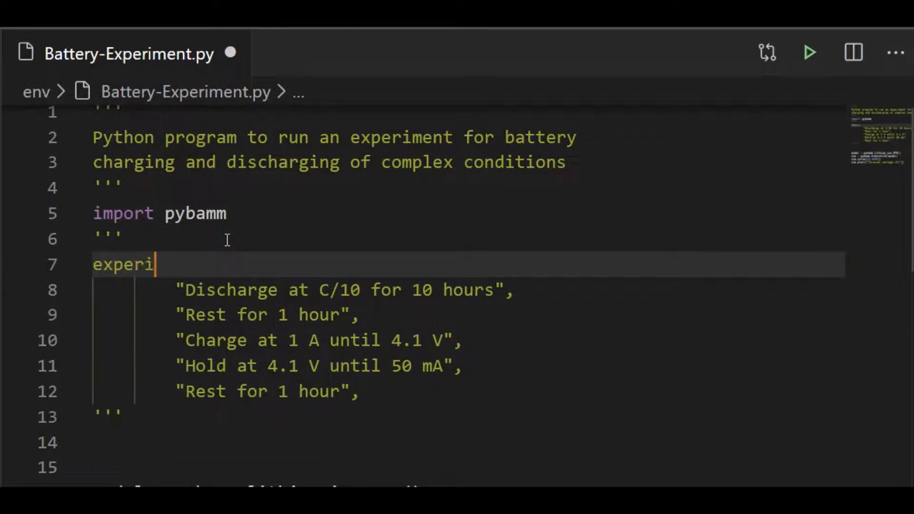
type("ment = pybamm.Experiment")
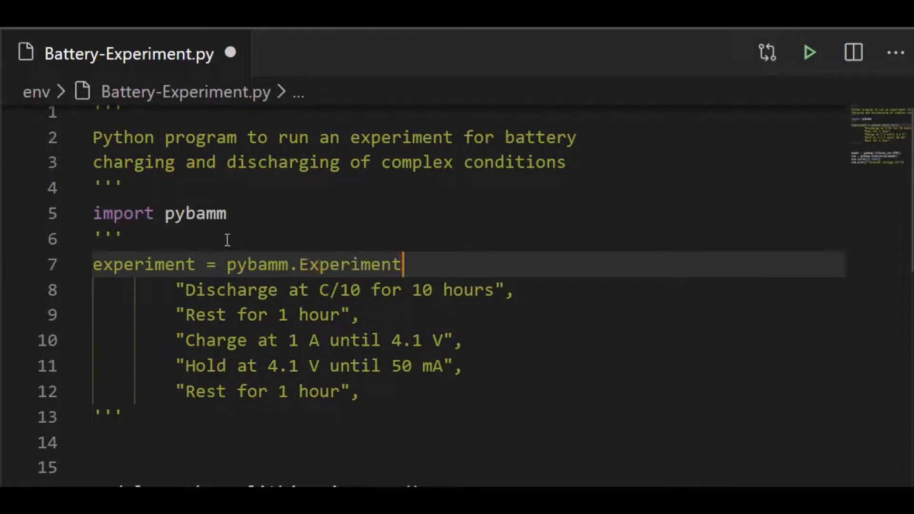
type("(")
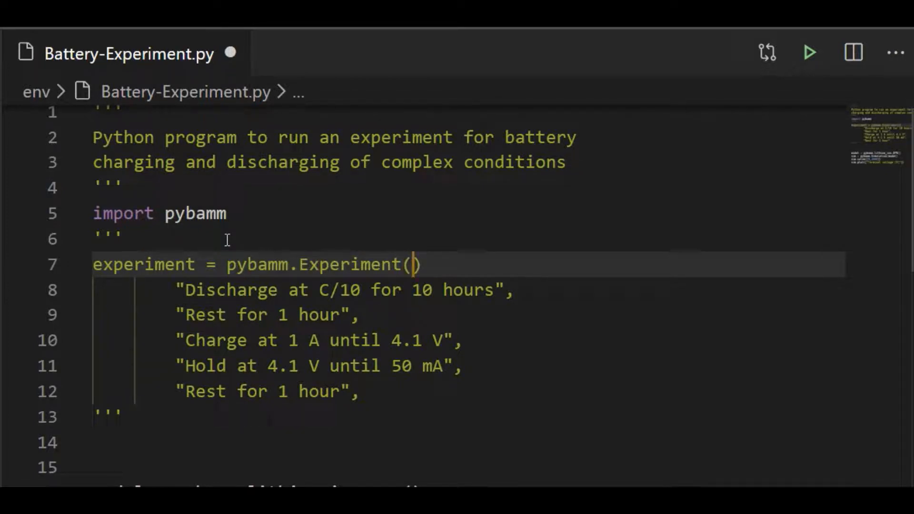
type("[")
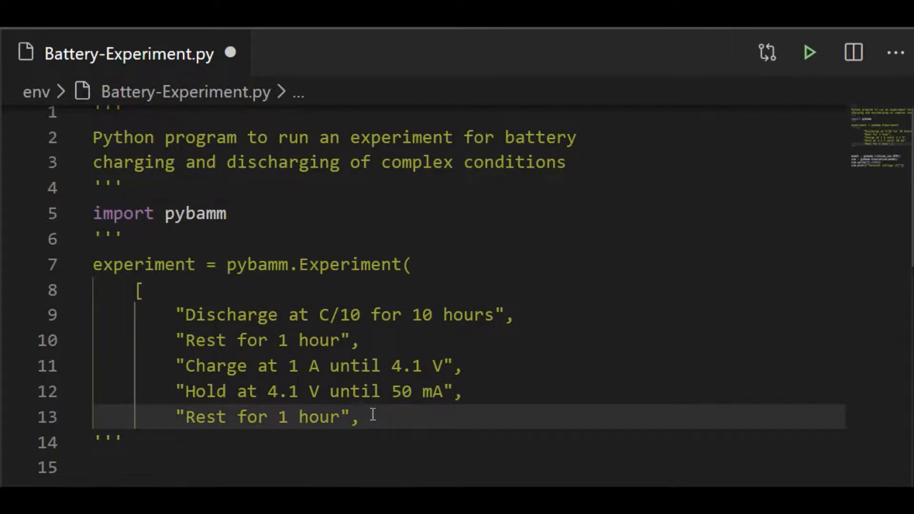
key("Enter")
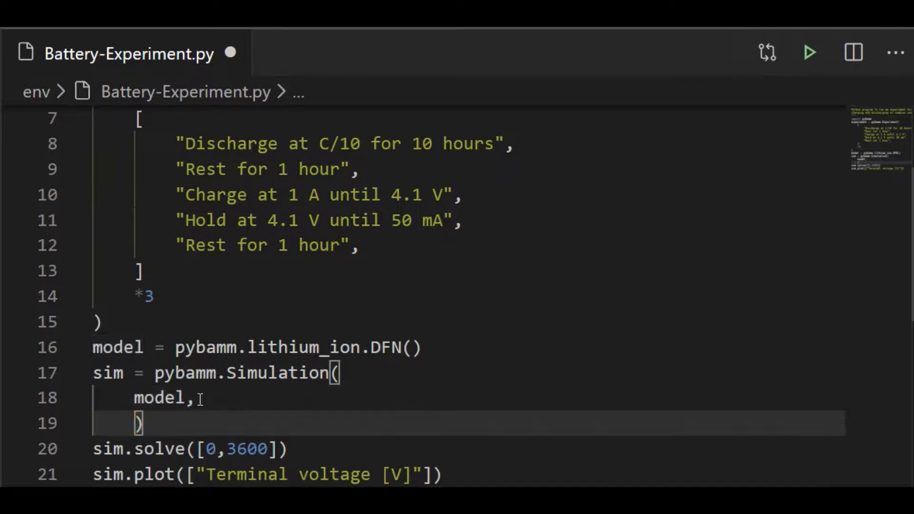
- Pass experiment=experiment and solver=pybamm.CasadiSolver() to Simulation and call sim.solve() with no time span
type("experiment = experiment,")
type("solver")
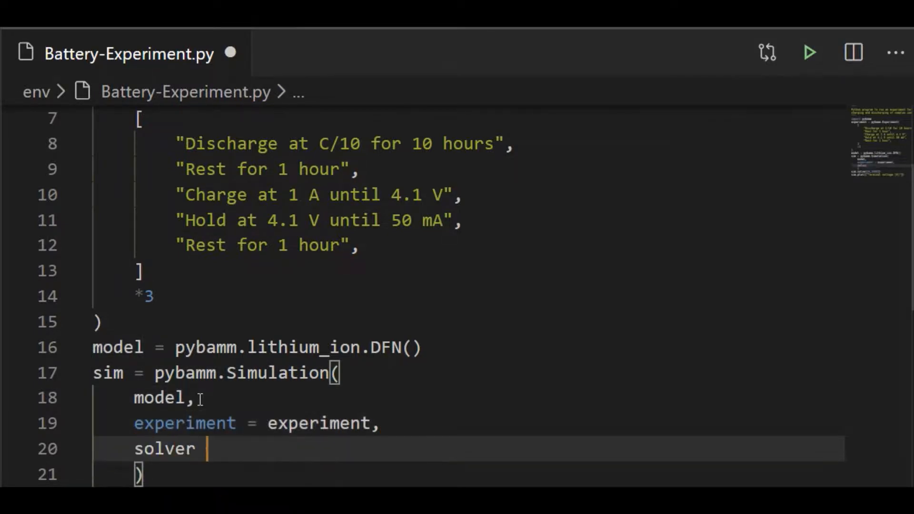
type("= pybamm.CasadiSolver(),")
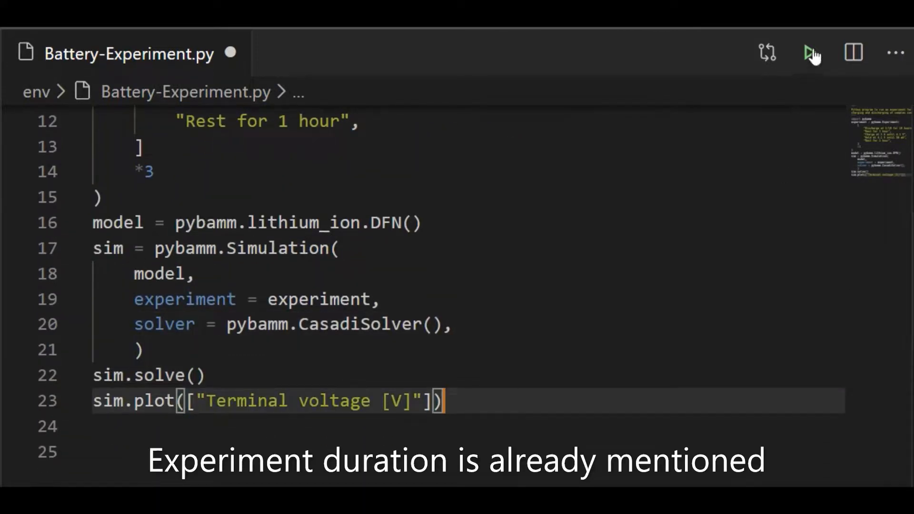
- Run the script, view the three-cycle ~38-hour terminal voltage plot, and close the figure
left_click(811, 53)
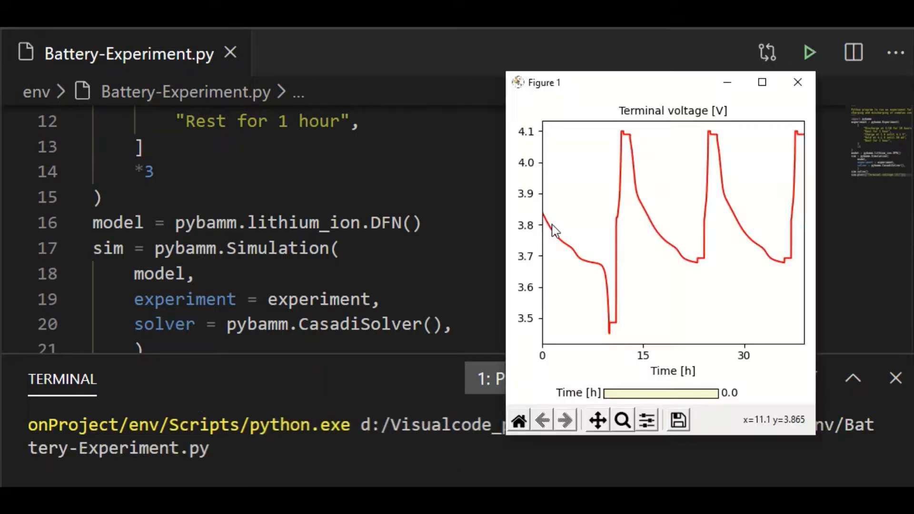
mouse_move(545, 227)
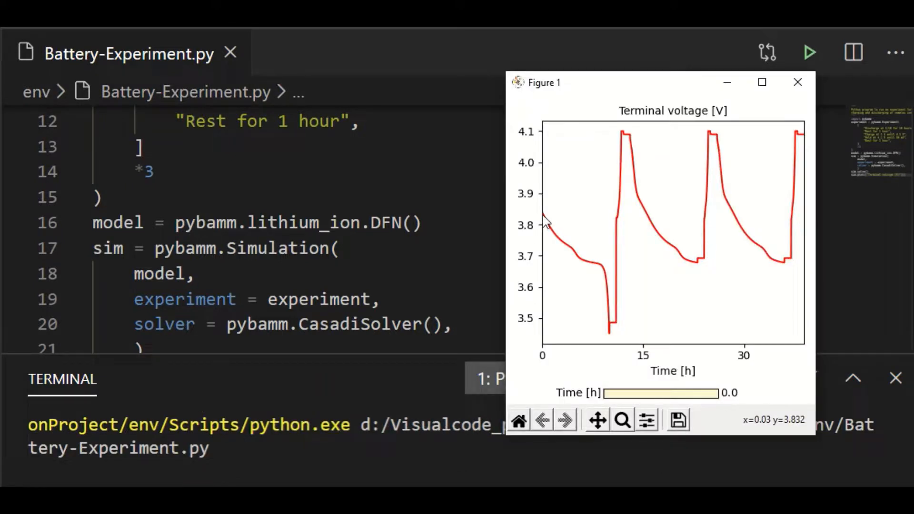
mouse_move(544, 225)
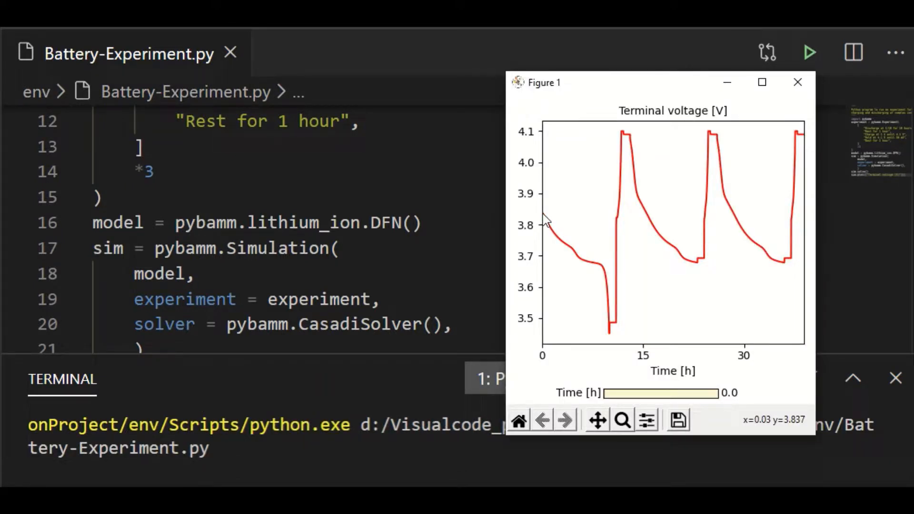
mouse_move(583, 261)
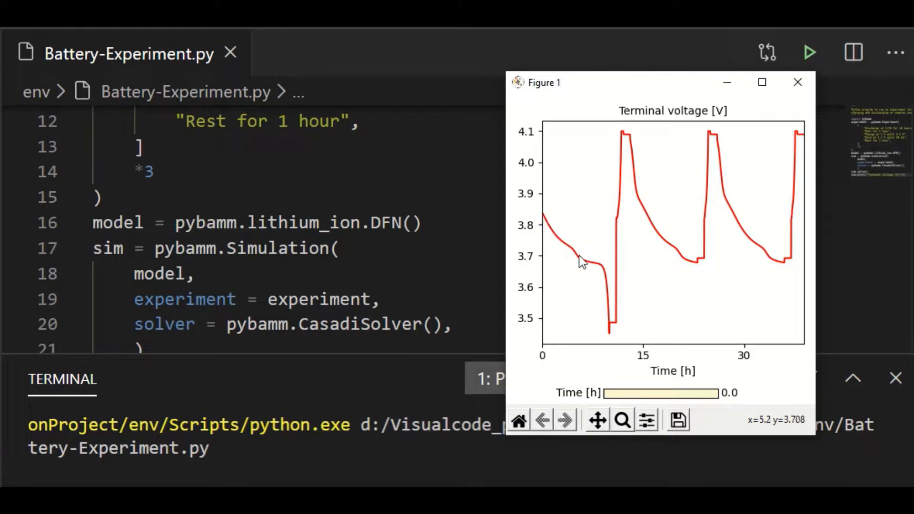
mouse_move(610, 333)
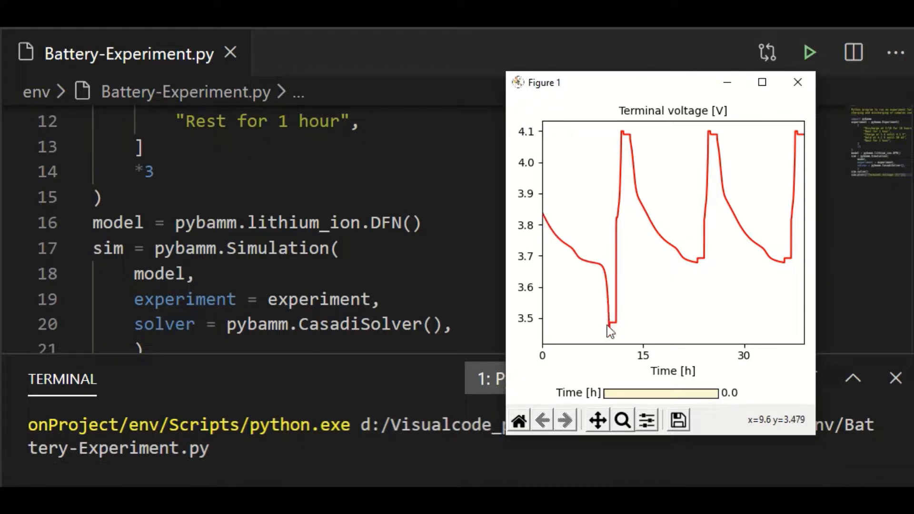
mouse_move(610, 327)
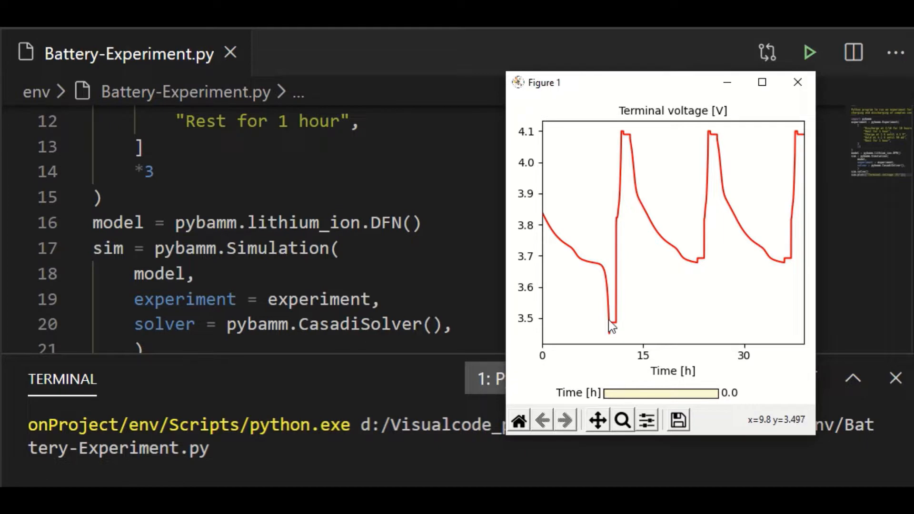
mouse_move(611, 228)
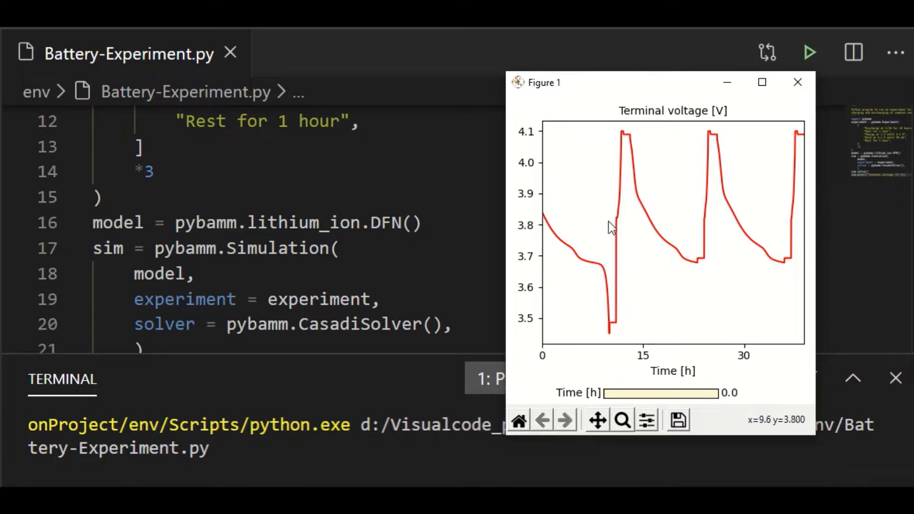
mouse_move(622, 140)
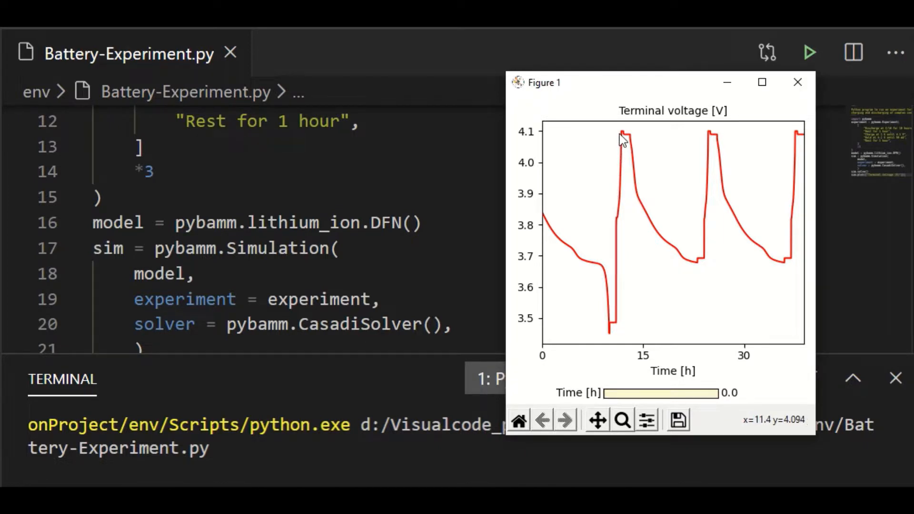
mouse_move(622, 138)
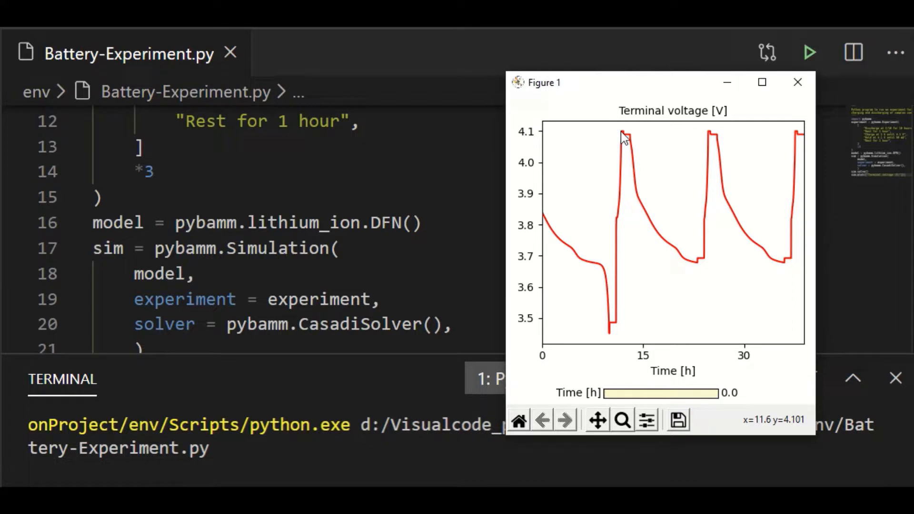
mouse_move(626, 142)
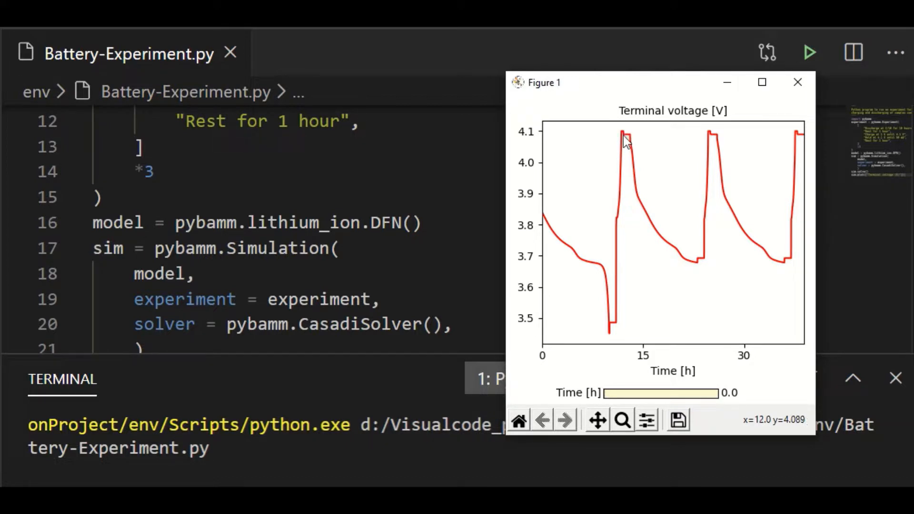
mouse_move(630, 142)
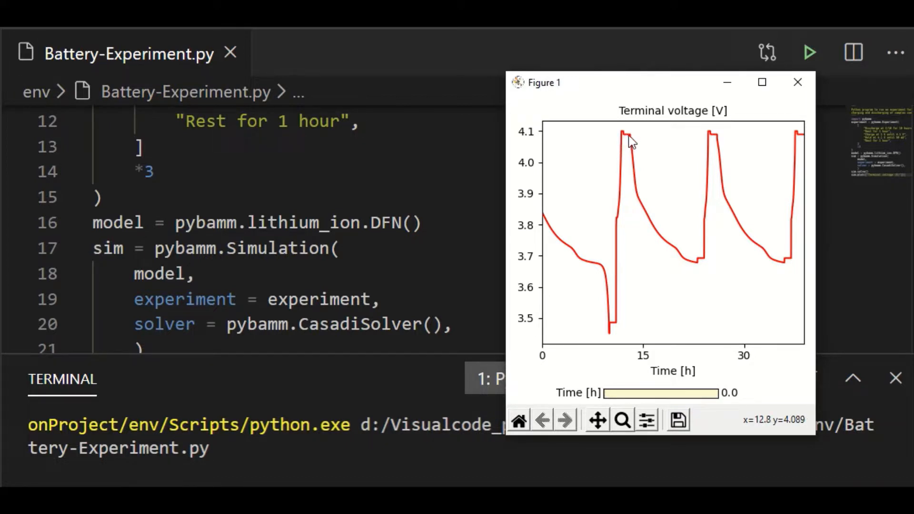
mouse_move(673, 258)
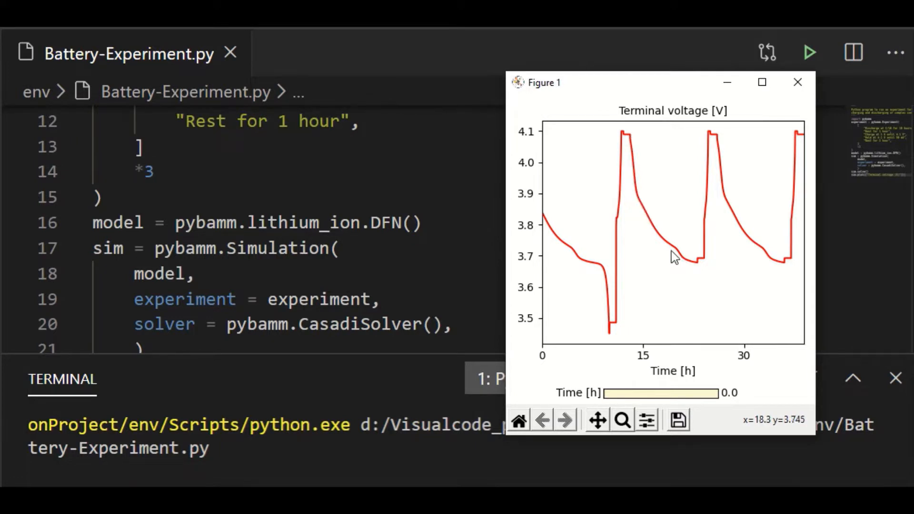
mouse_move(700, 267)
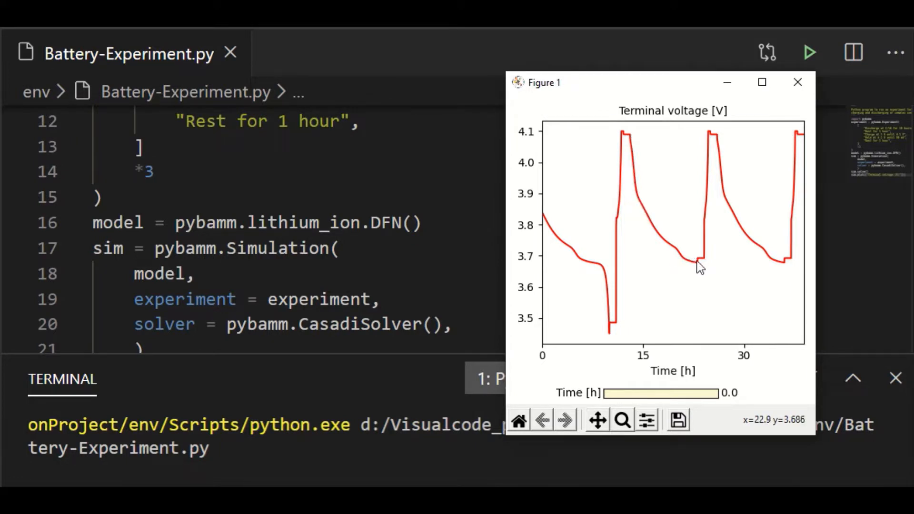
mouse_move(704, 264)
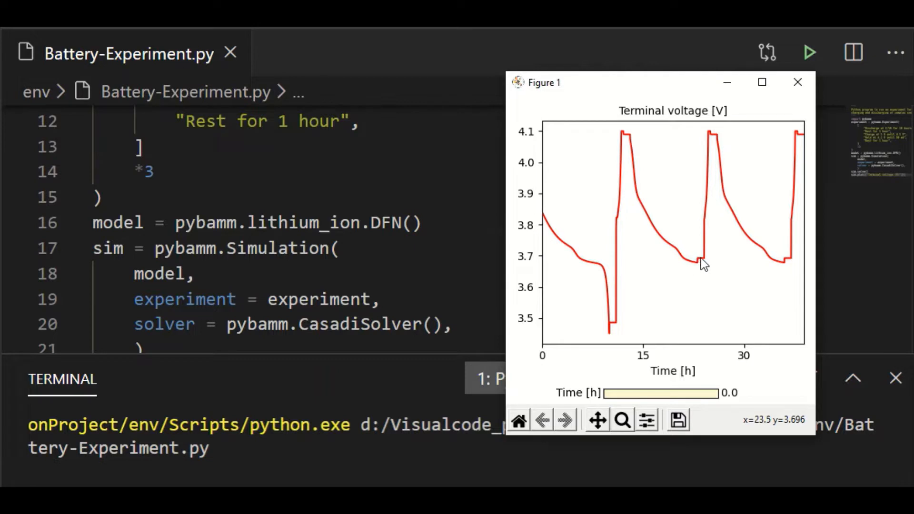
mouse_move(706, 154)
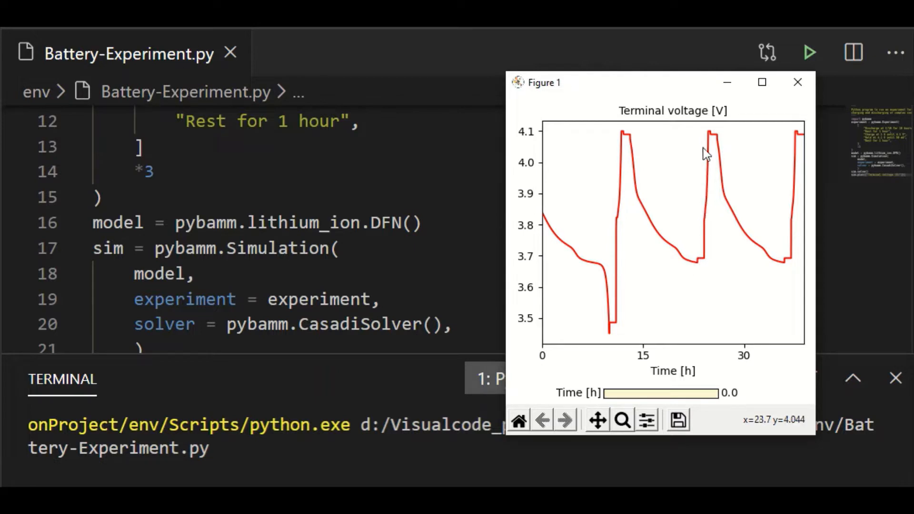
mouse_move(714, 135)
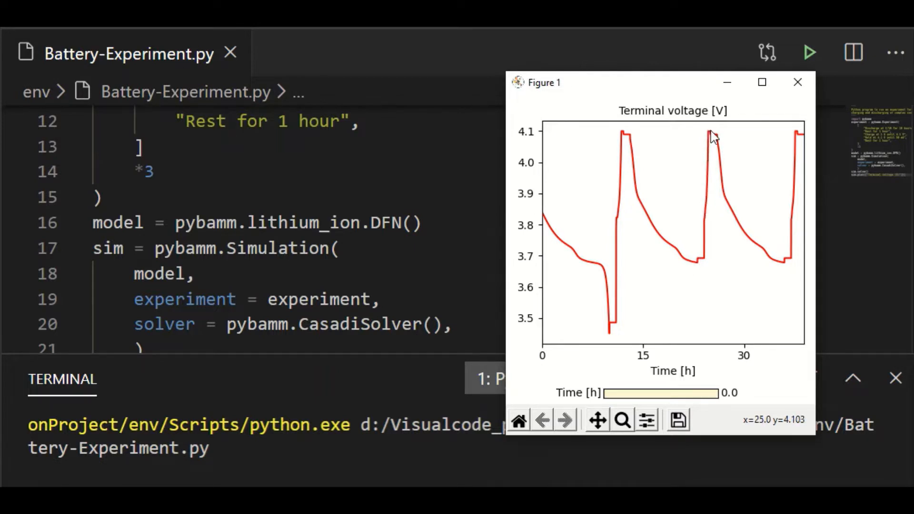
mouse_move(719, 143)
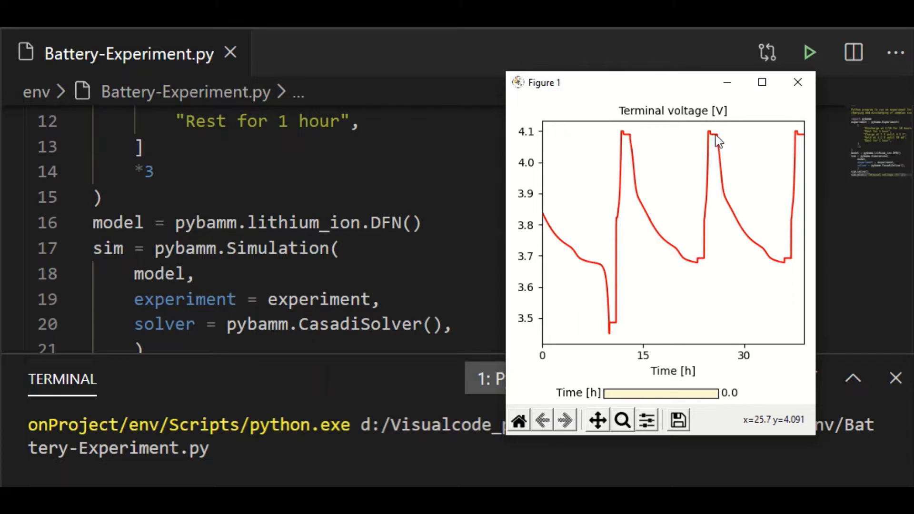
mouse_move(780, 269)
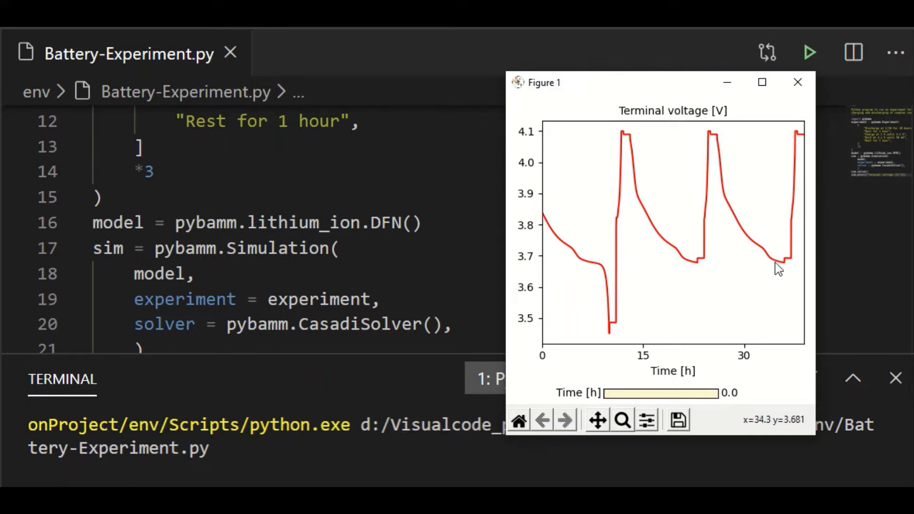
mouse_move(800, 137)
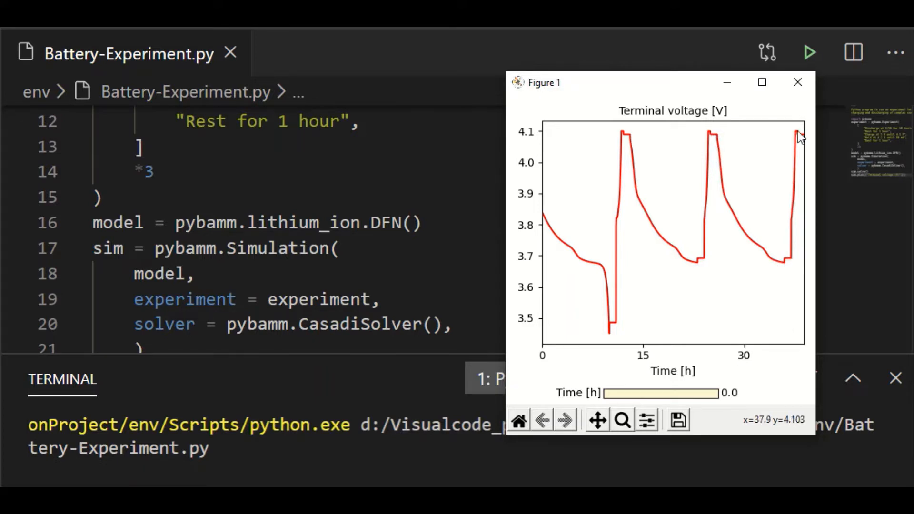
left_click(798, 81)
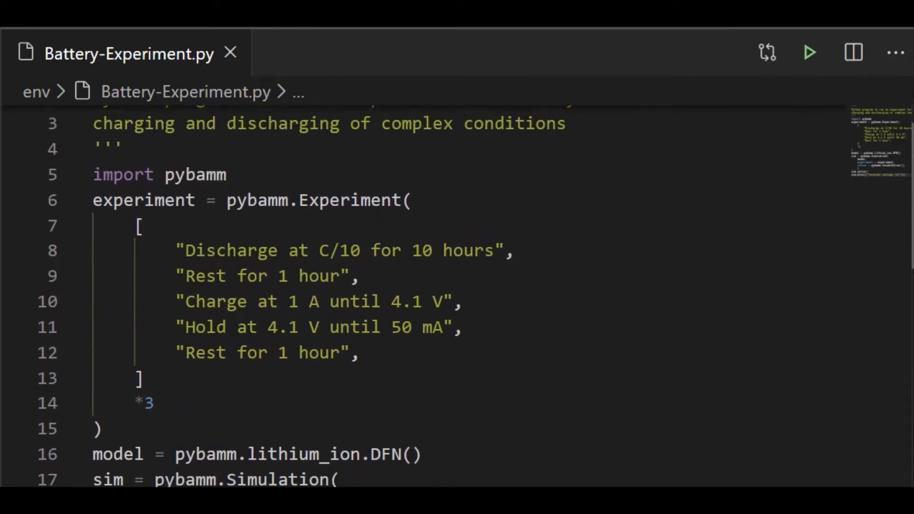
scroll("down", 3)
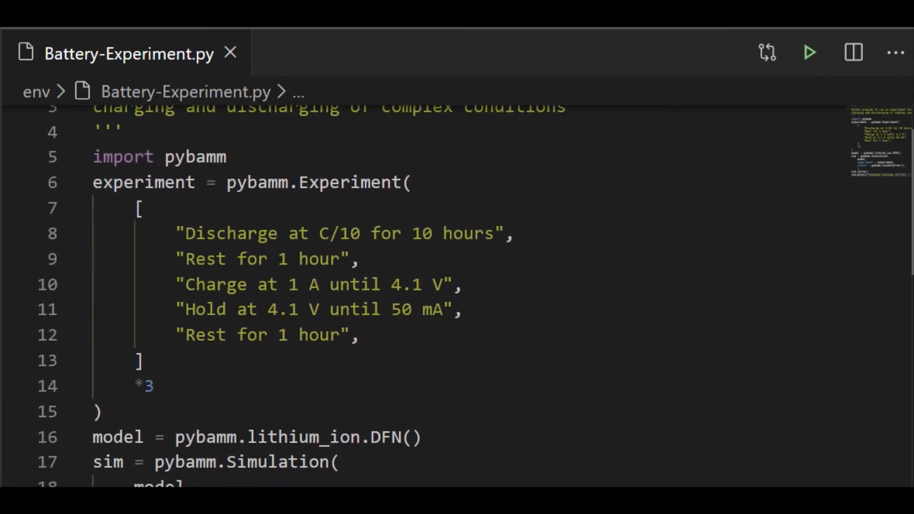